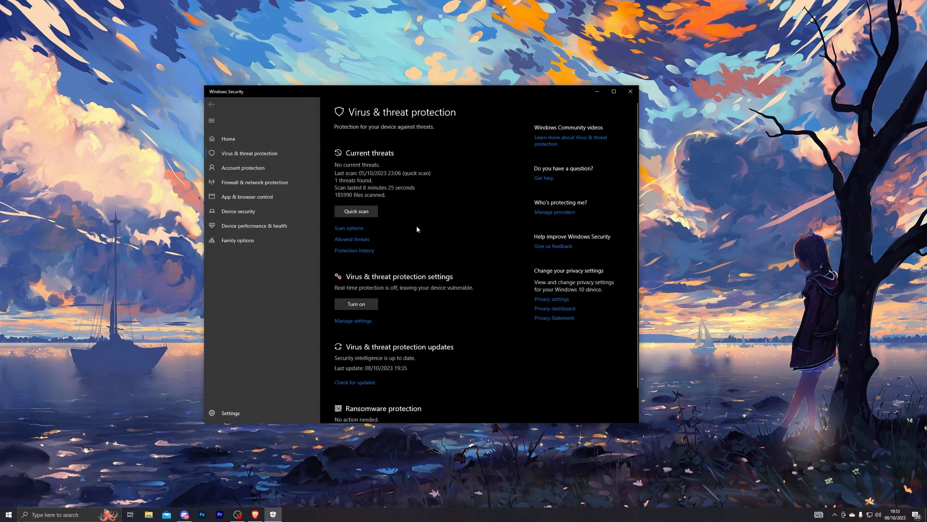
Step: Confirm real-time protection is off in Virus & threat protection settings
left_click(353, 320)
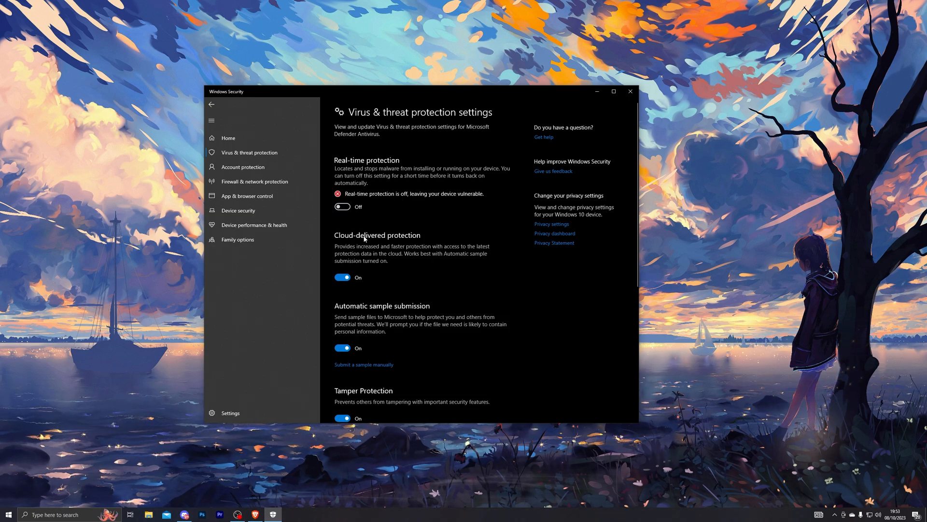
left_click(256, 514)
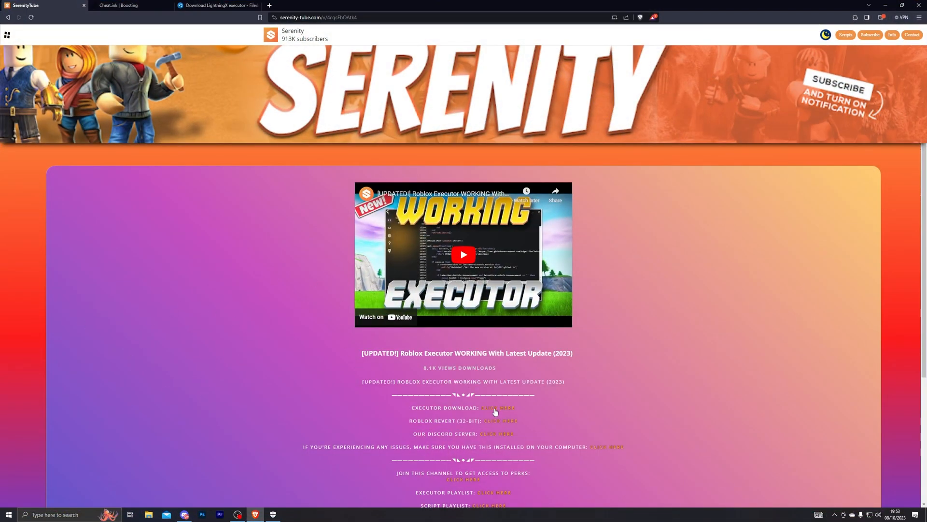
Step: Pass the Cheat.ink locked stage and save the LightningX executor download manager to the Desktop
left_click(497, 407)
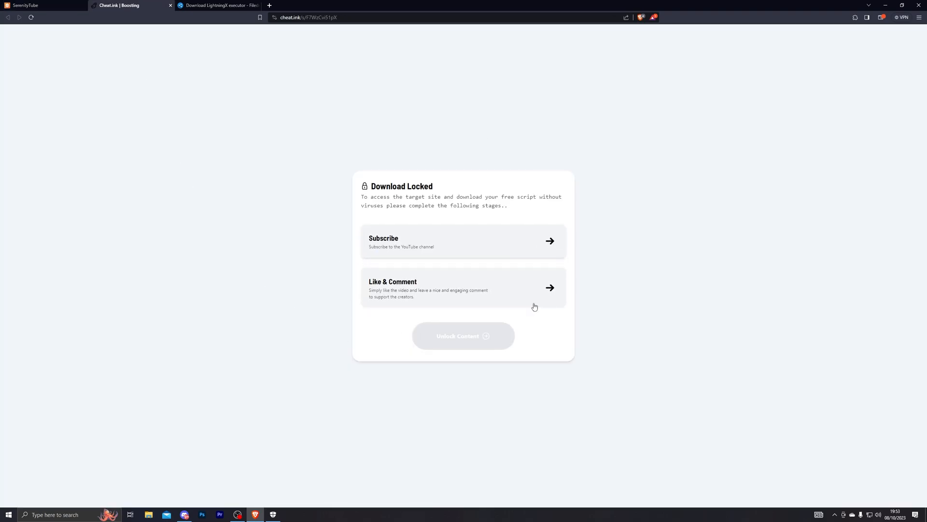
left_click(219, 5)
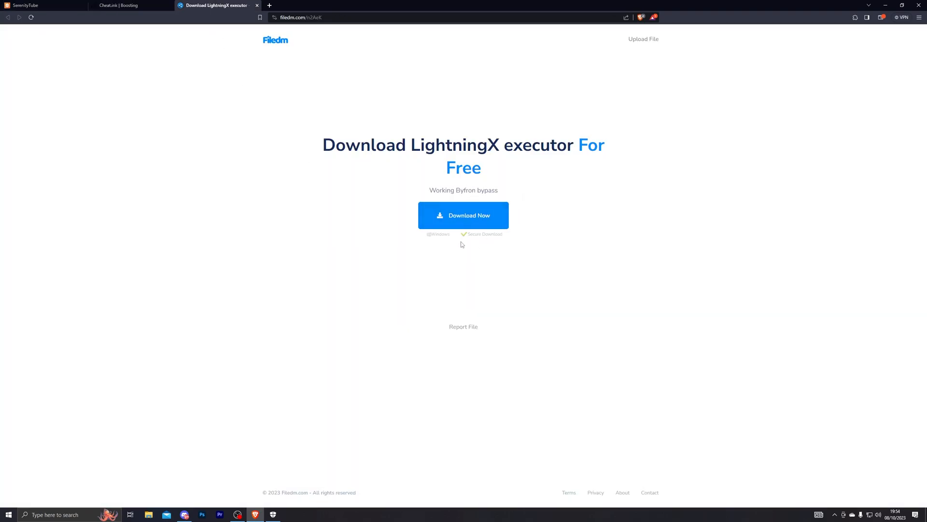
left_click(464, 216)
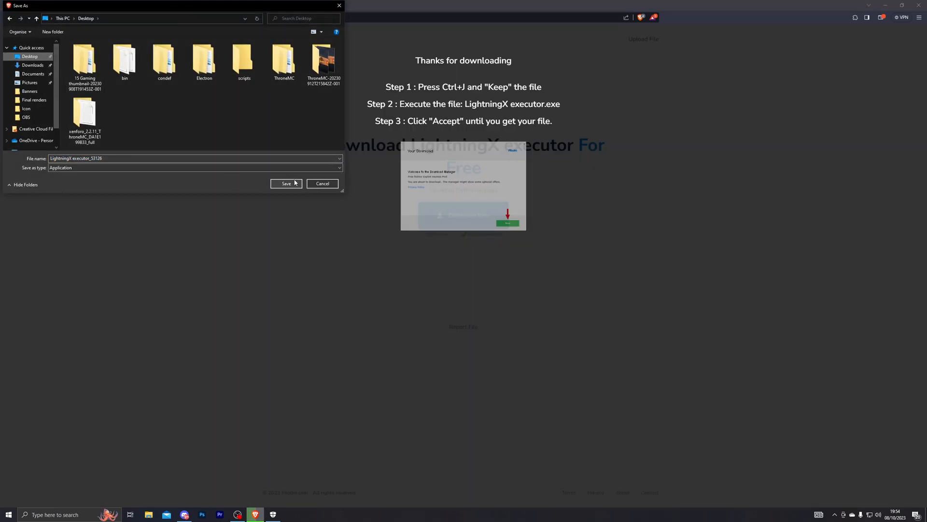
left_click(286, 184)
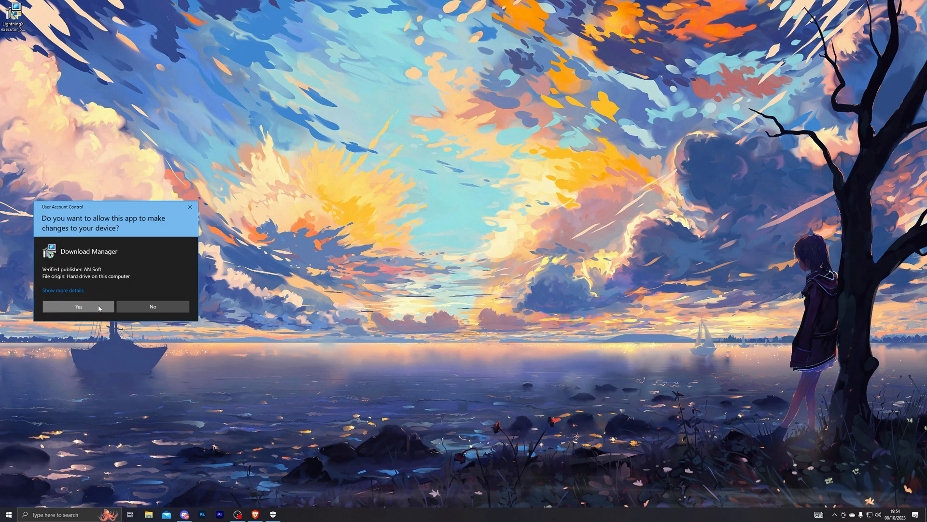
Step: Allow the installer, skip the FreeVPN offer, decline PDF Suite, and open the download link
left_click(78, 306)
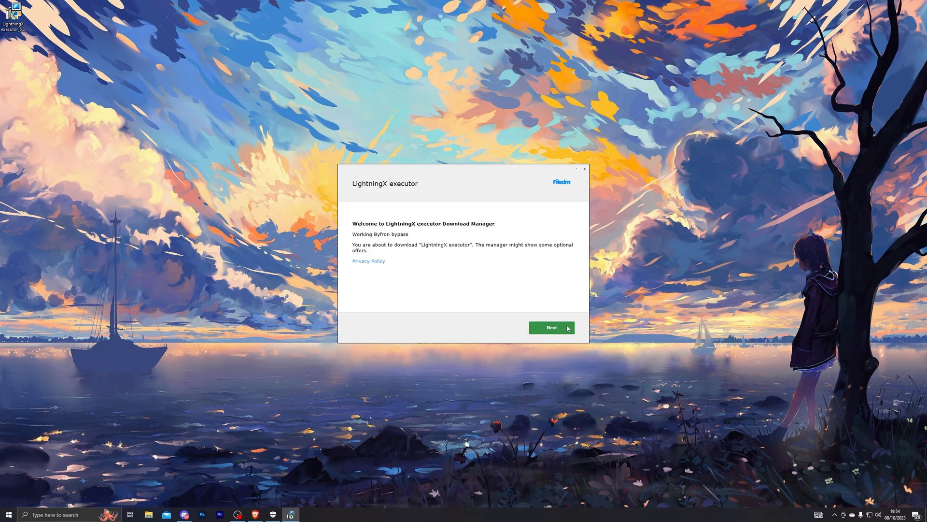
left_click(551, 327)
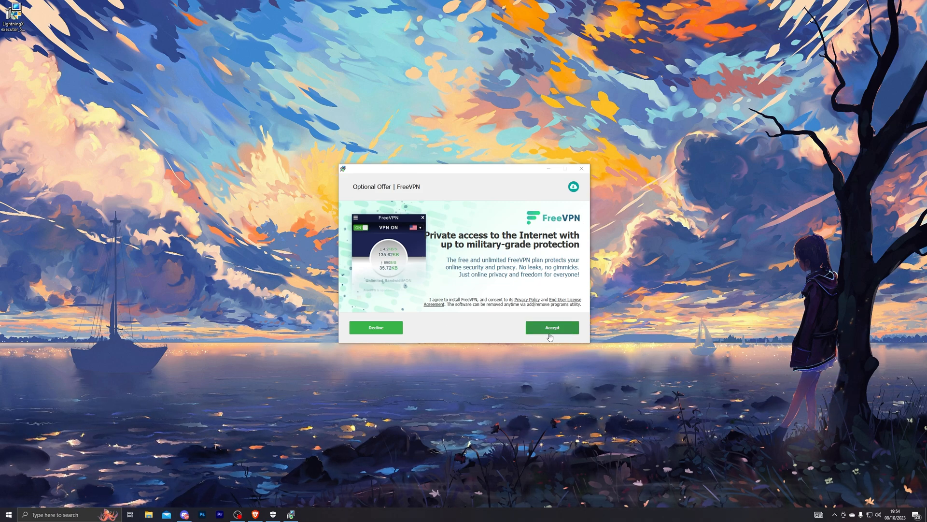
left_click(552, 327)
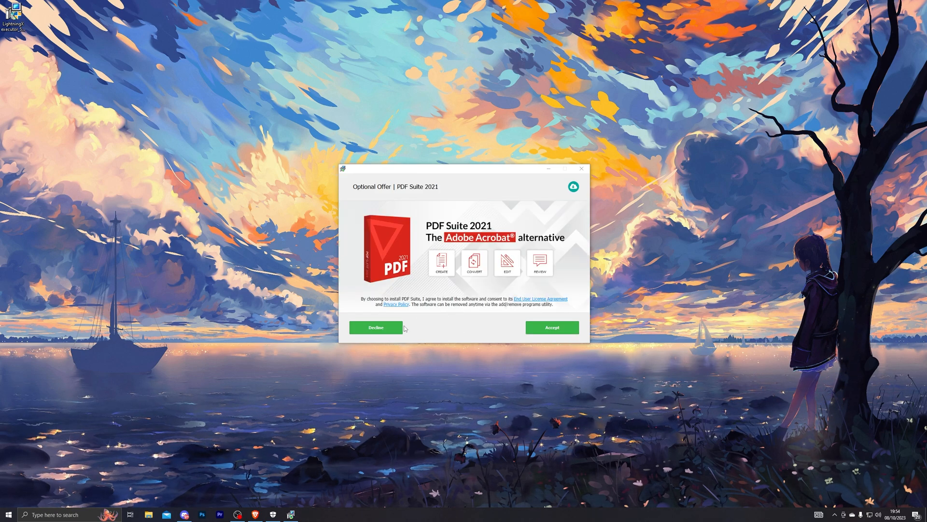
left_click(375, 327)
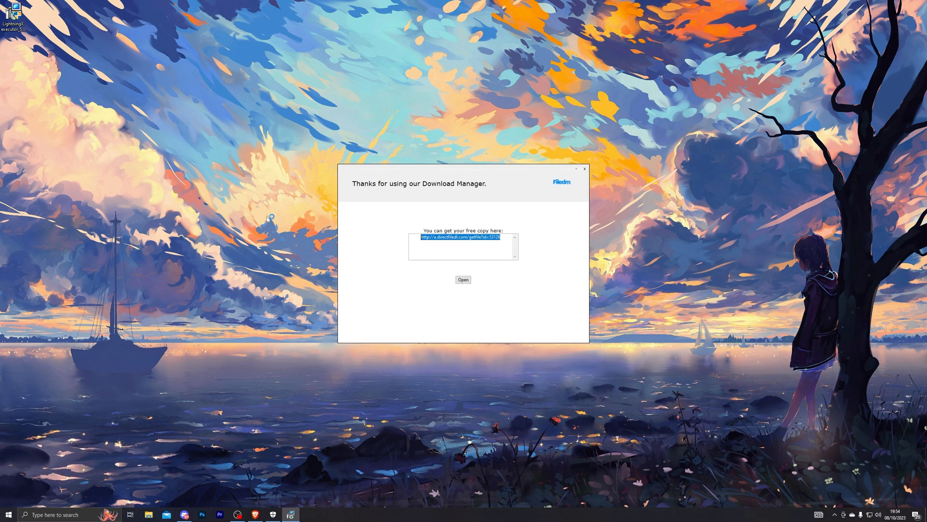
left_click(463, 280)
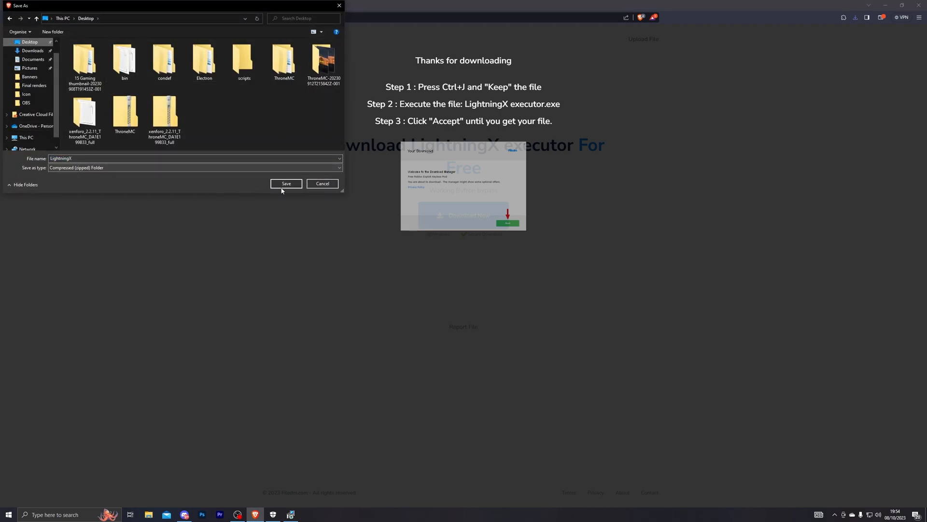
Step: Save LightningX.zip to the Desktop
left_click(285, 184)
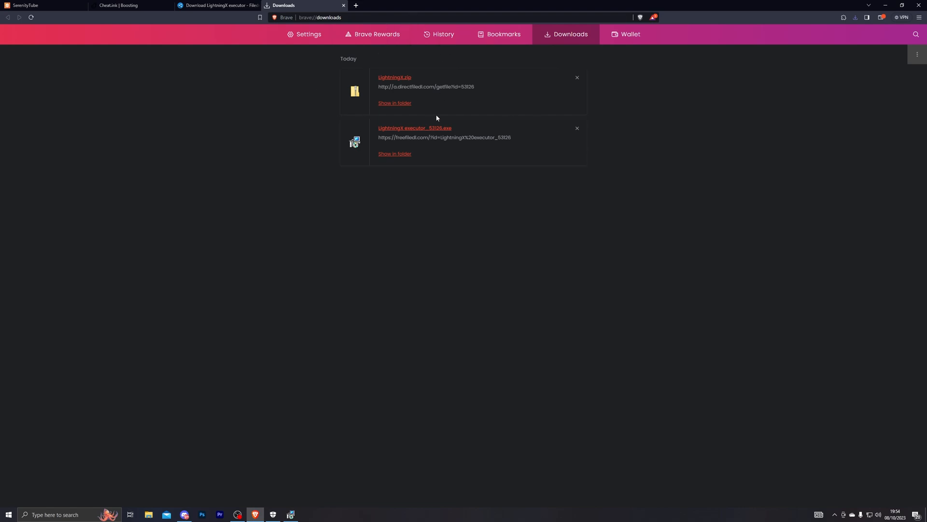
mouse_move(433, 117)
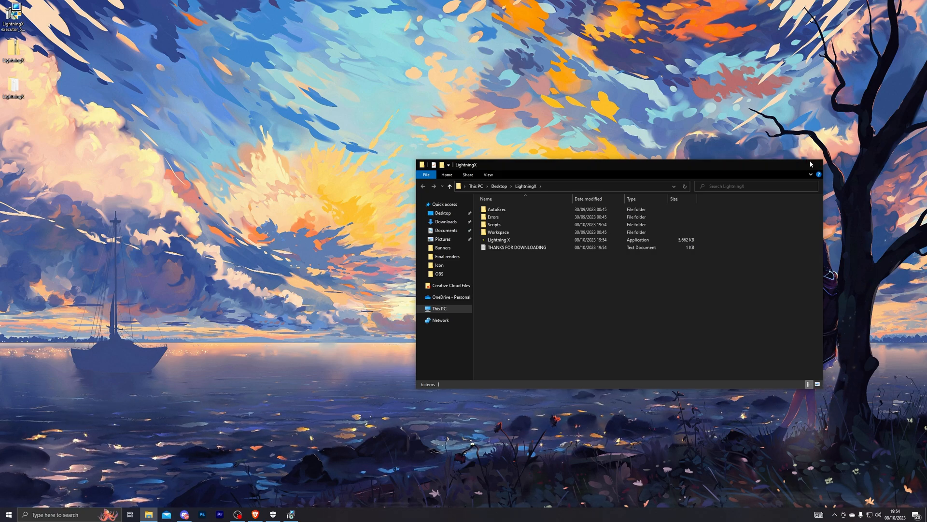
Step: Close the LightningX folder window after reviewing the Lightning X app
left_click(817, 174)
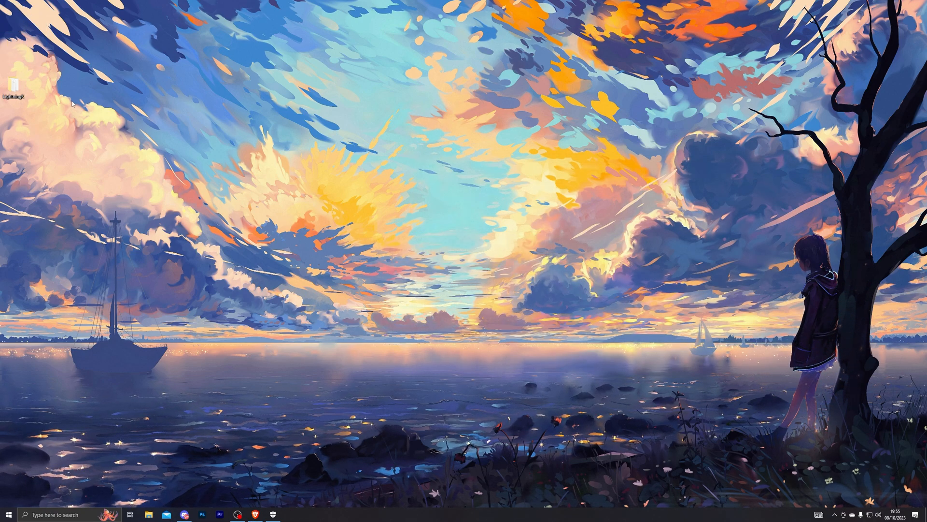
mouse_move(329, 445)
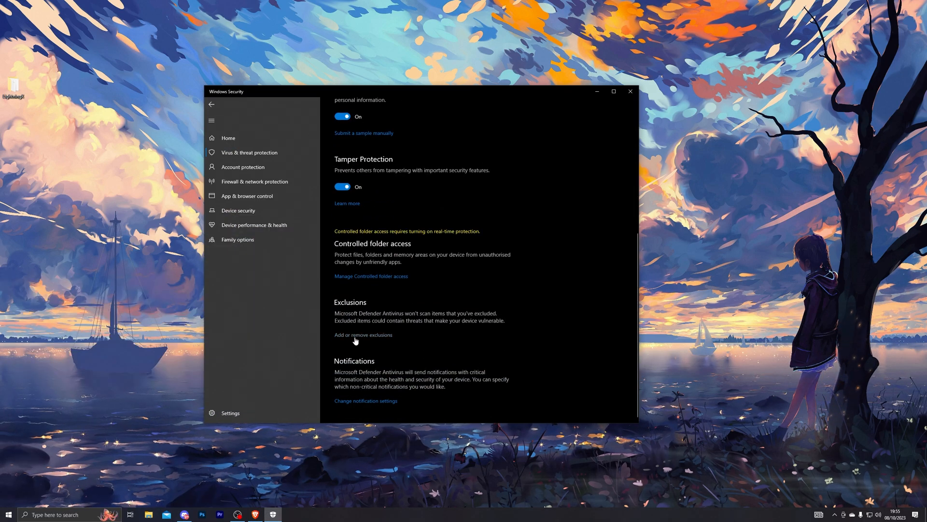
Step: Add the Desktop LightningX folder to Defender exclusions, keeping real-time protection off
left_click(363, 335)
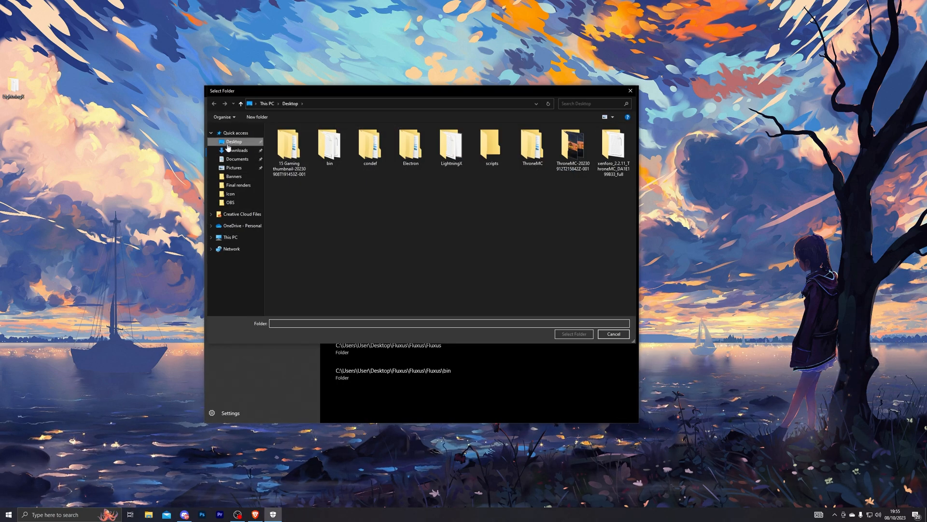
left_click(451, 145)
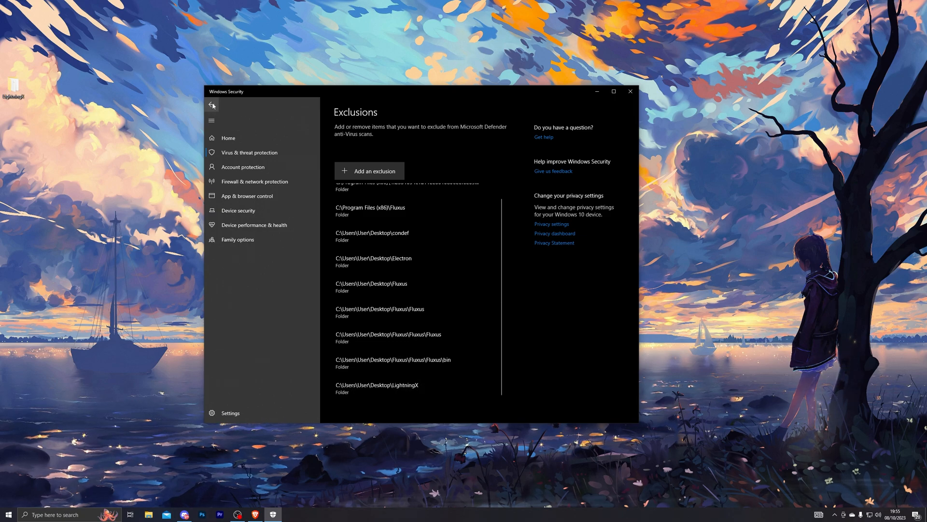
left_click(211, 104)
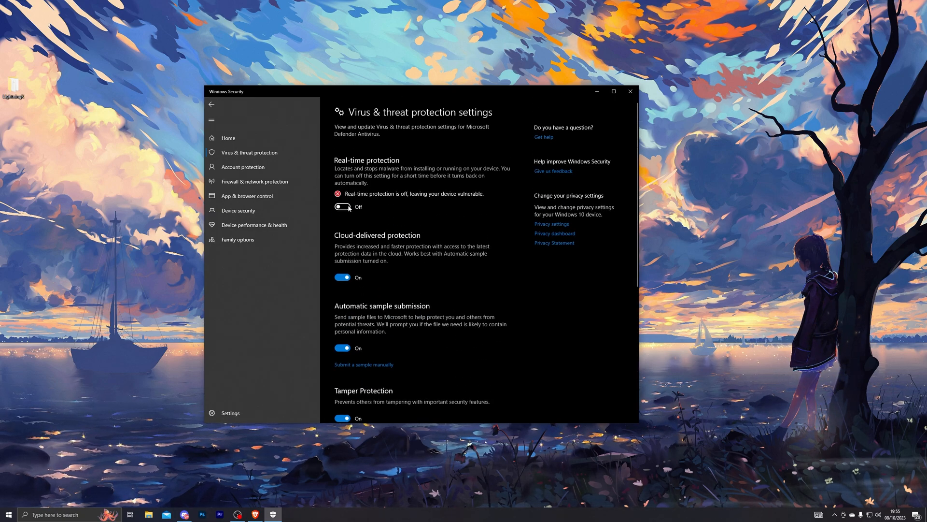
left_click(630, 91)
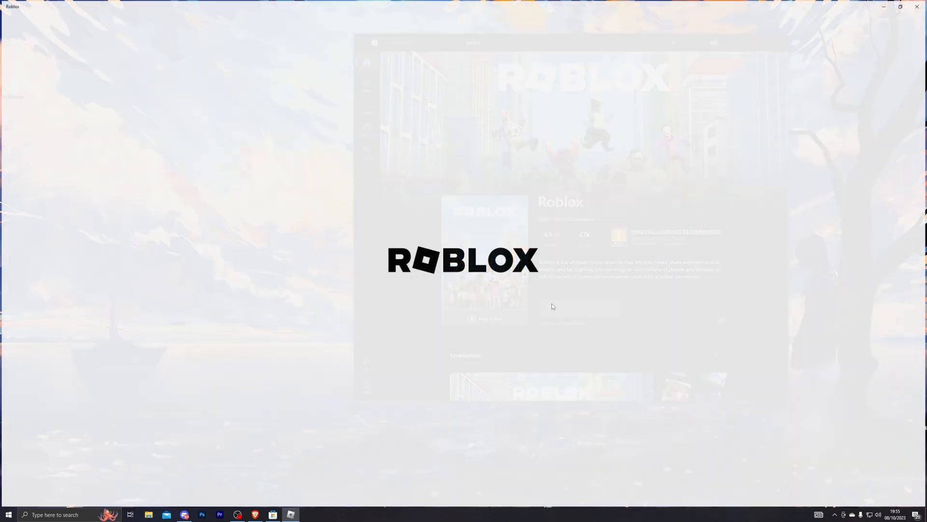
Step: Check Roblox processes in Task Manager, then close Task Manager and Roblox
left_click(7, 513)
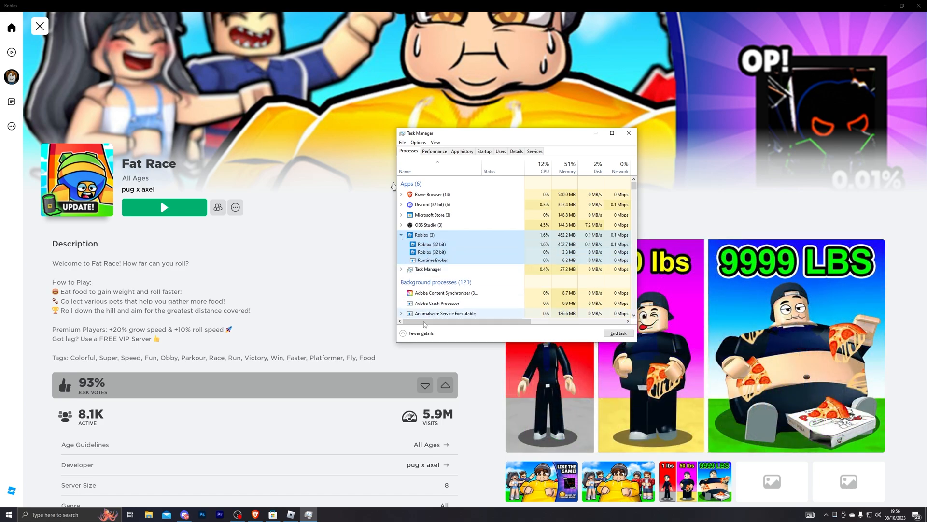
left_click(628, 132)
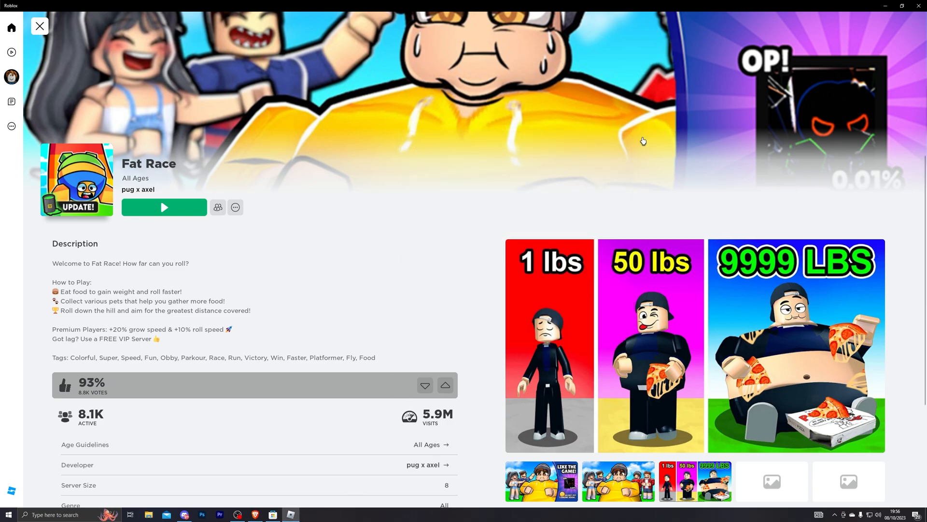
left_click(39, 25)
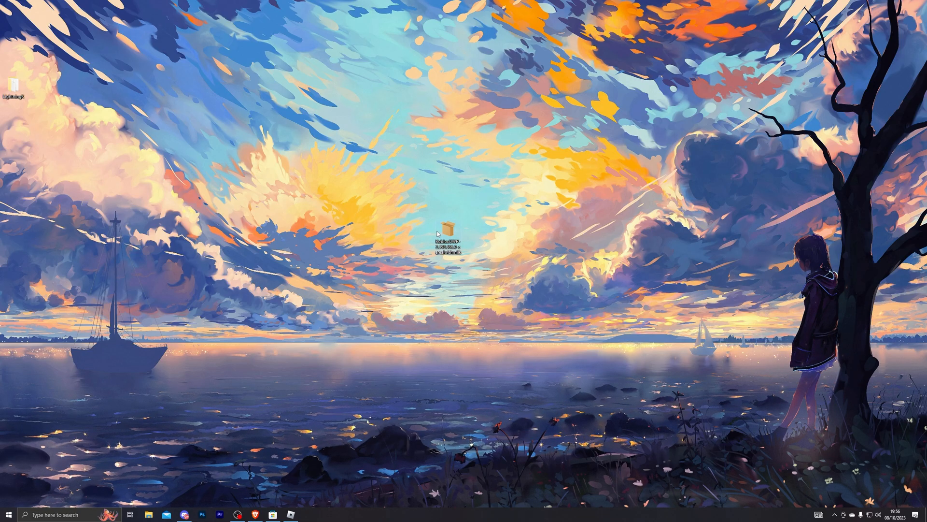
Step: Run the Roblox installer and press Play on its Microsoft Store page
double_click(449, 242)
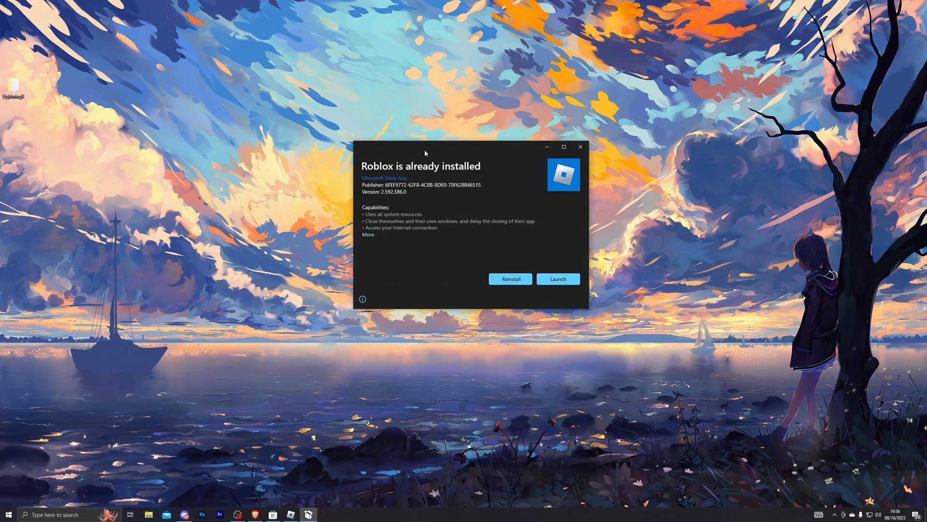
mouse_move(510, 279)
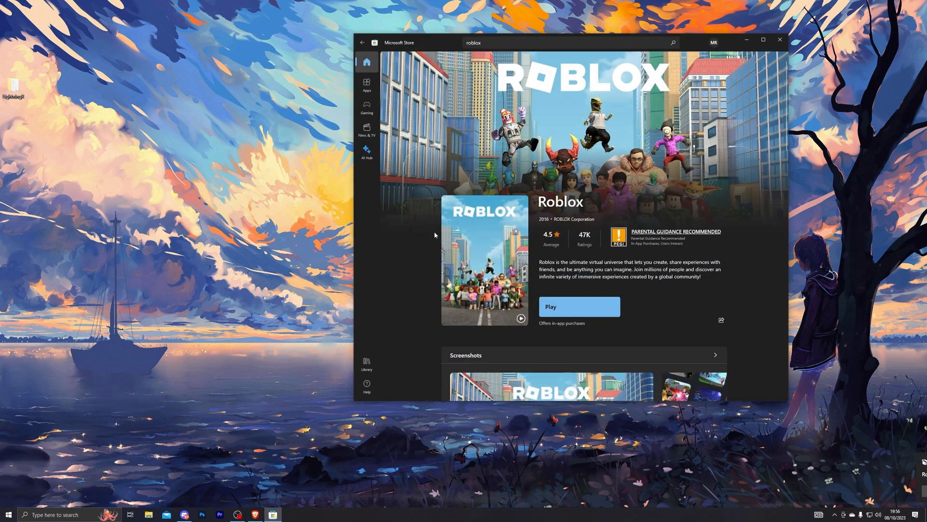
left_click(579, 306)
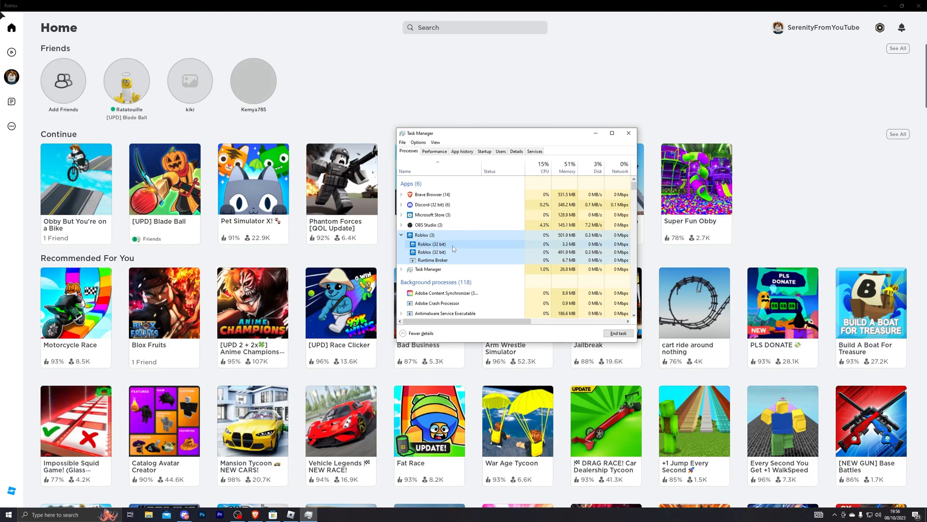
left_click(628, 132)
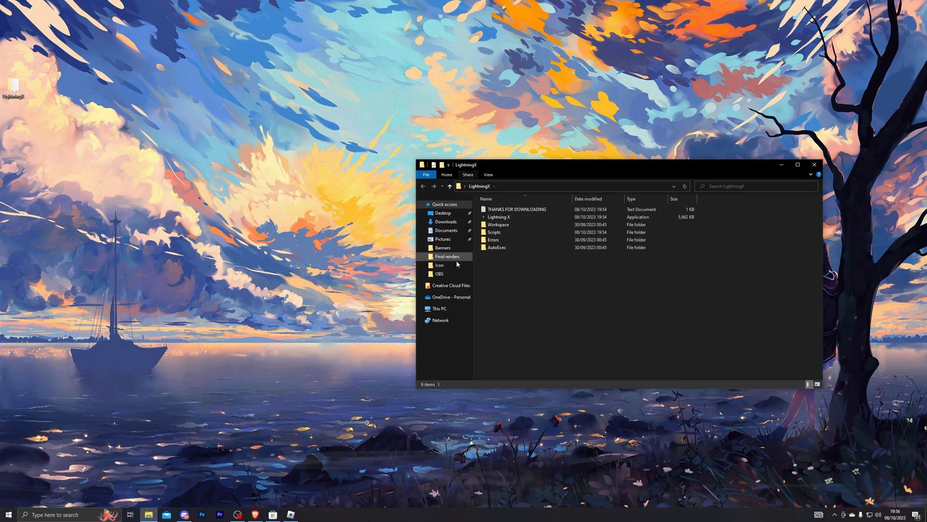
Step: Run Lightning X.exe past the SmartScreen warning with Run anyway
double_click(497, 217)
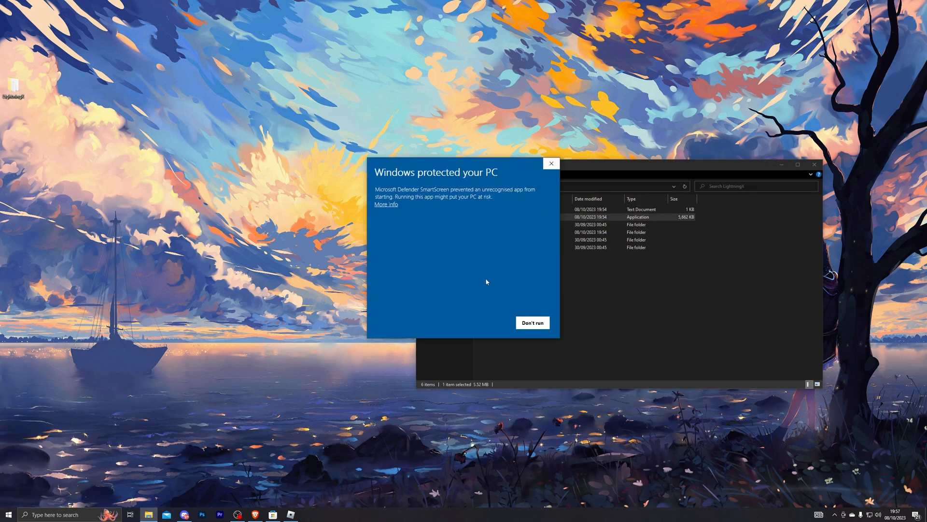
left_click(532, 323)
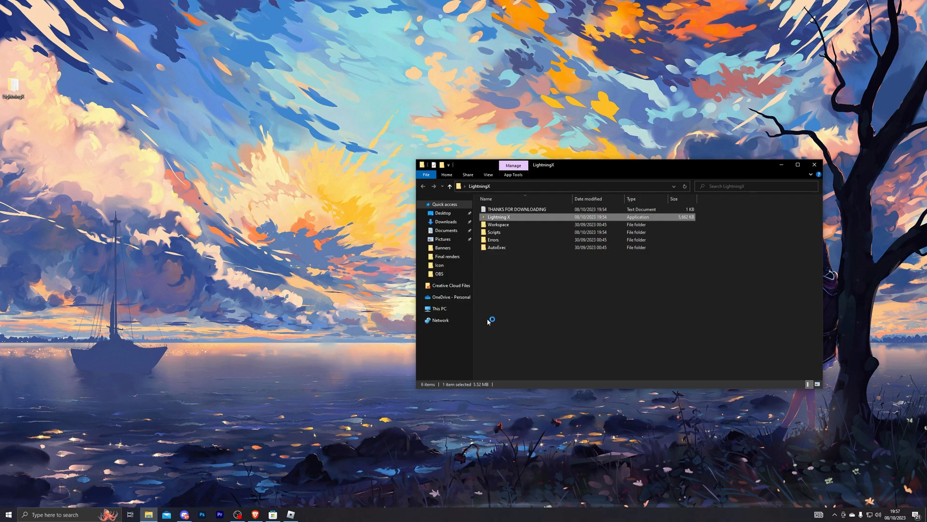
double_click(499, 216)
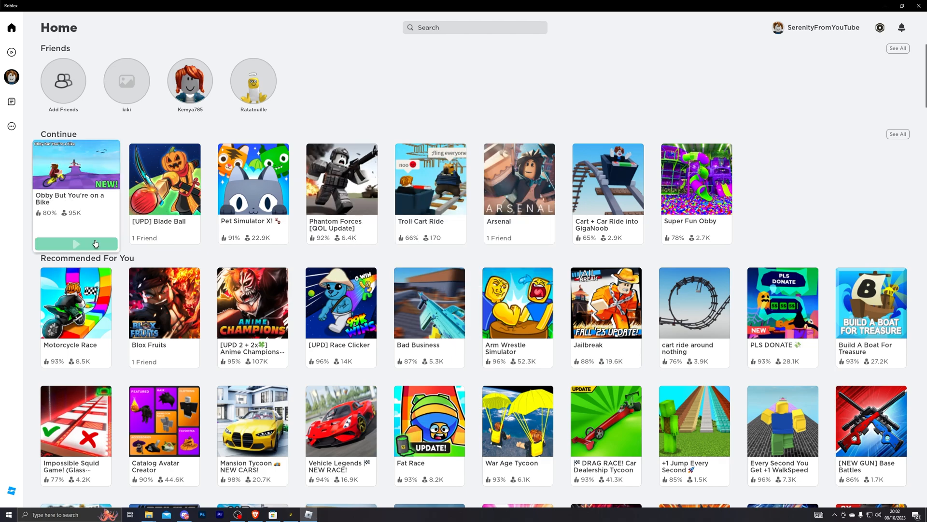
Step: Play the Obby But You're on a Bike tile from Roblox Home
left_click(76, 243)
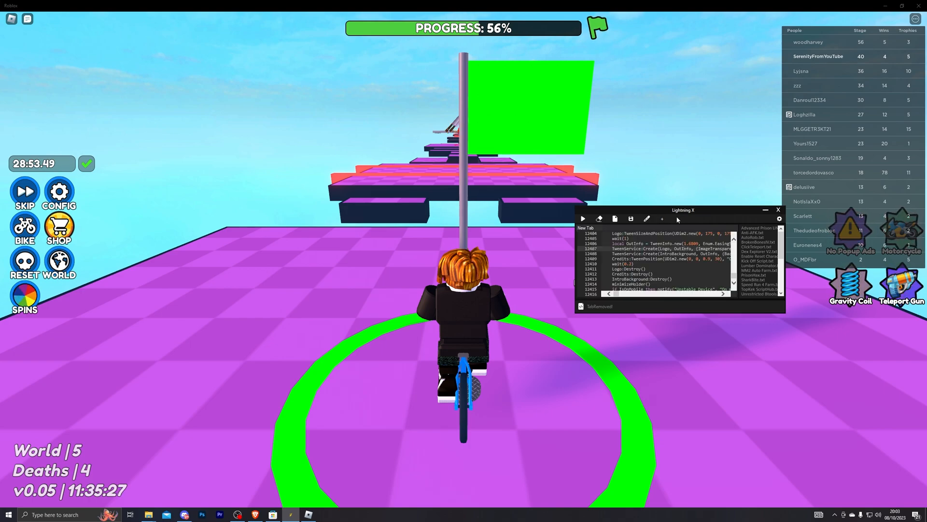
Step: Execute the Infinite Yield FE admin script in the obby, then bring up LightningX settings
left_click(662, 219)
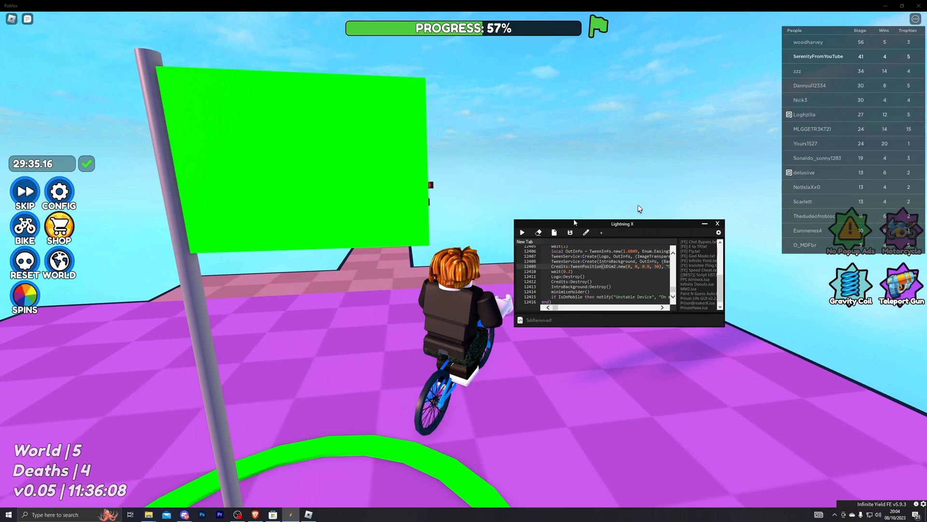
left_click(740, 213)
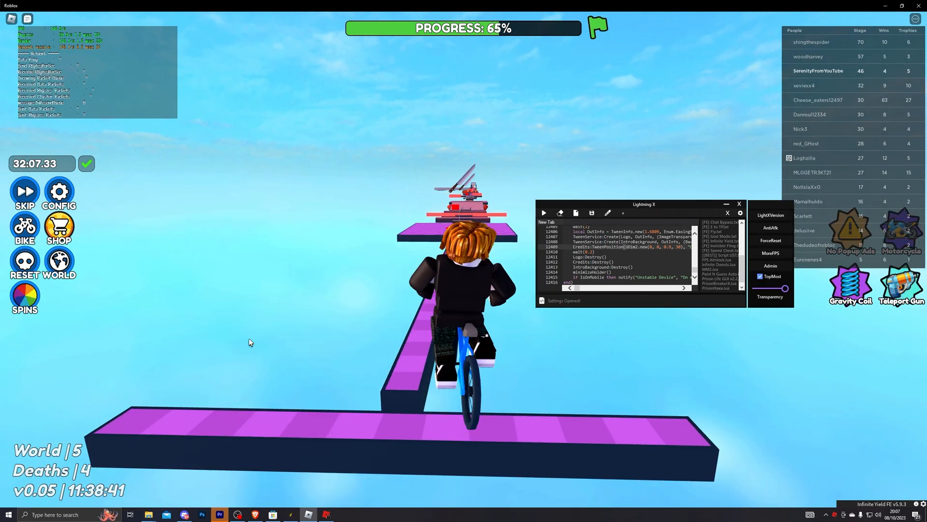